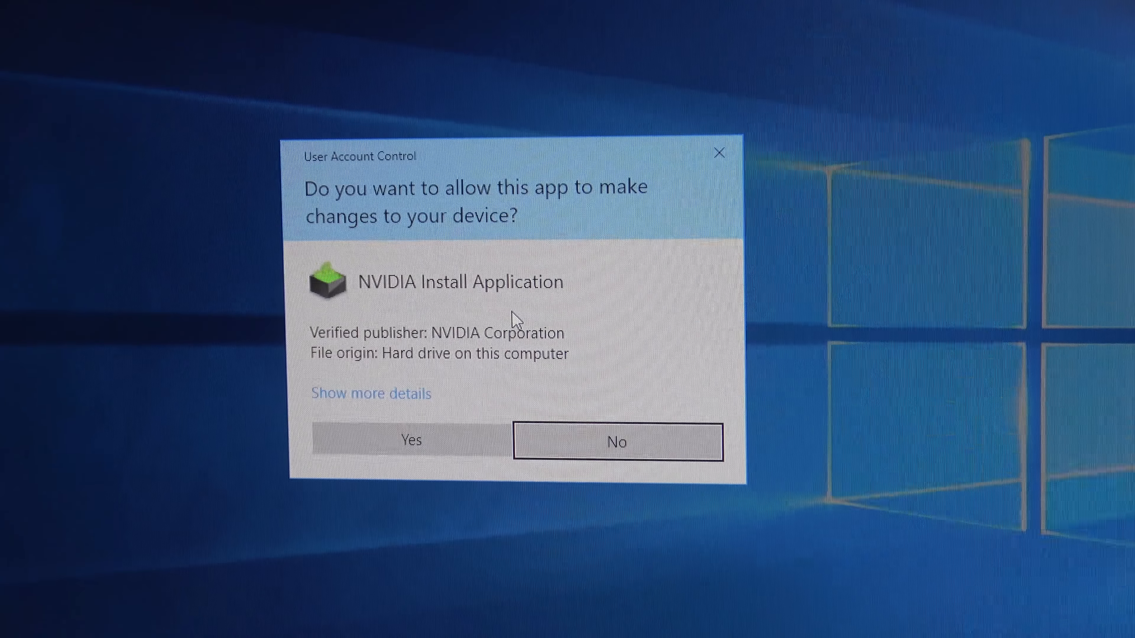
Step: Answer and dismiss the UAC prompt for the NVIDIA Install Application
{"action": "left_click", "coordinate": [409, 440]}
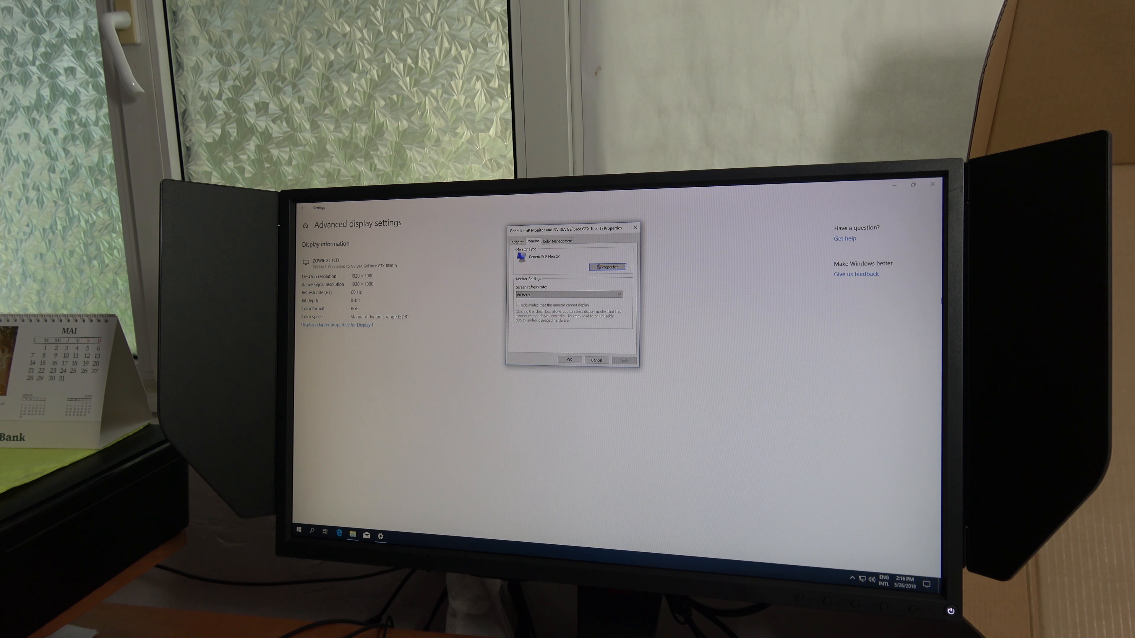
{"action": "mouse_move", "coordinate": [696, 413]}
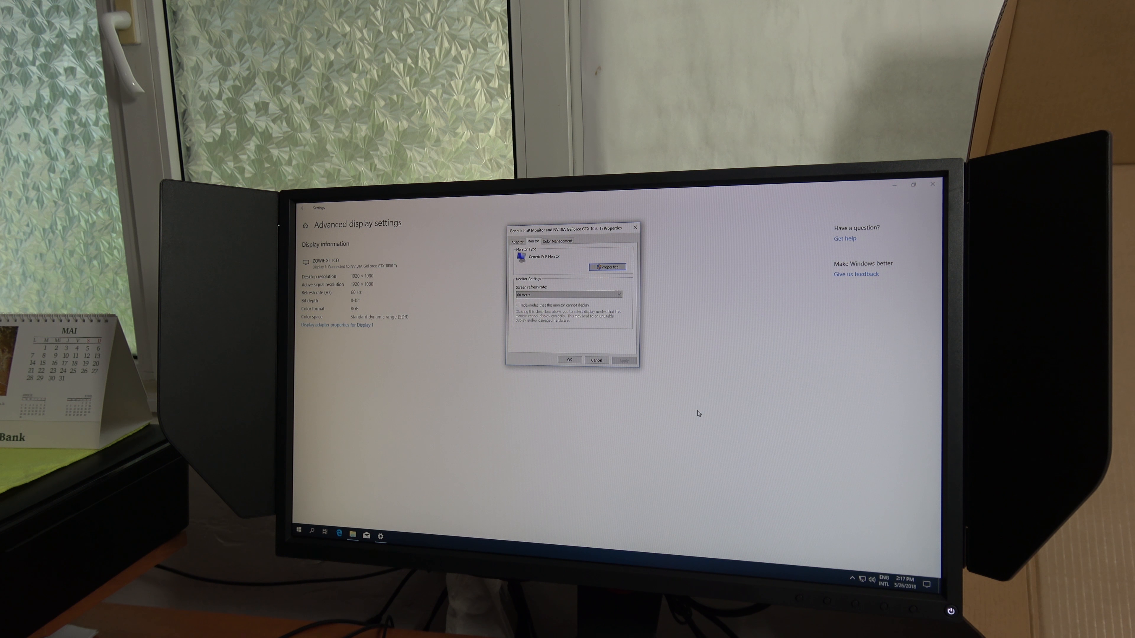
{"action": "mouse_move", "coordinate": [914, 410]}
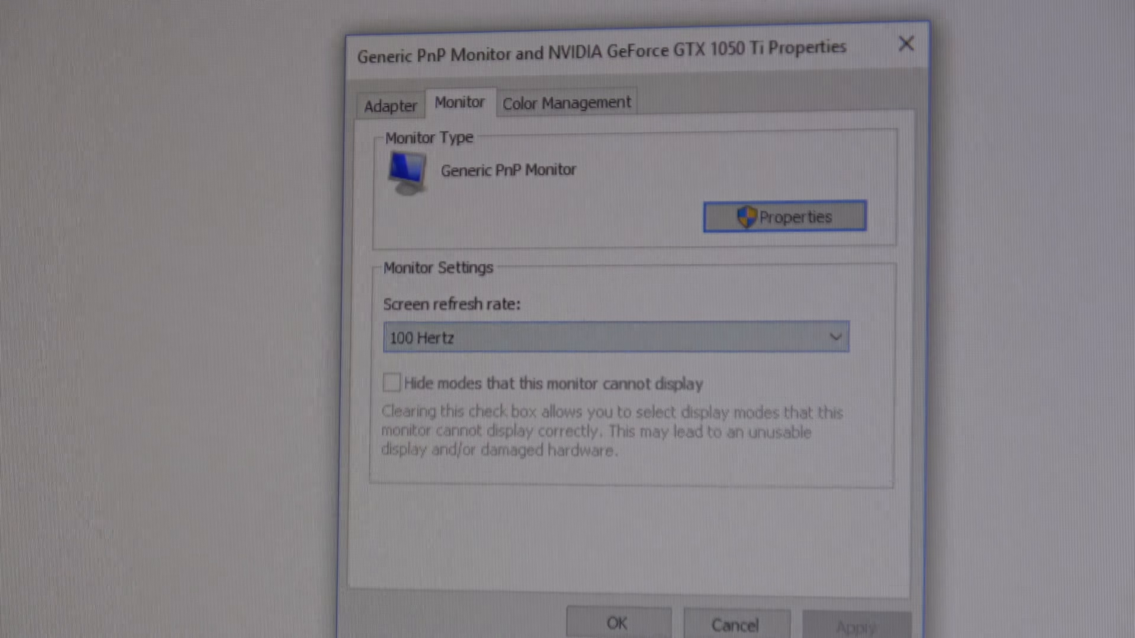
Step: Change the screen refresh rate from 100 Hertz to 240 Hertz and confirm with OK
{"action": "left_click", "coordinate": [615, 336]}
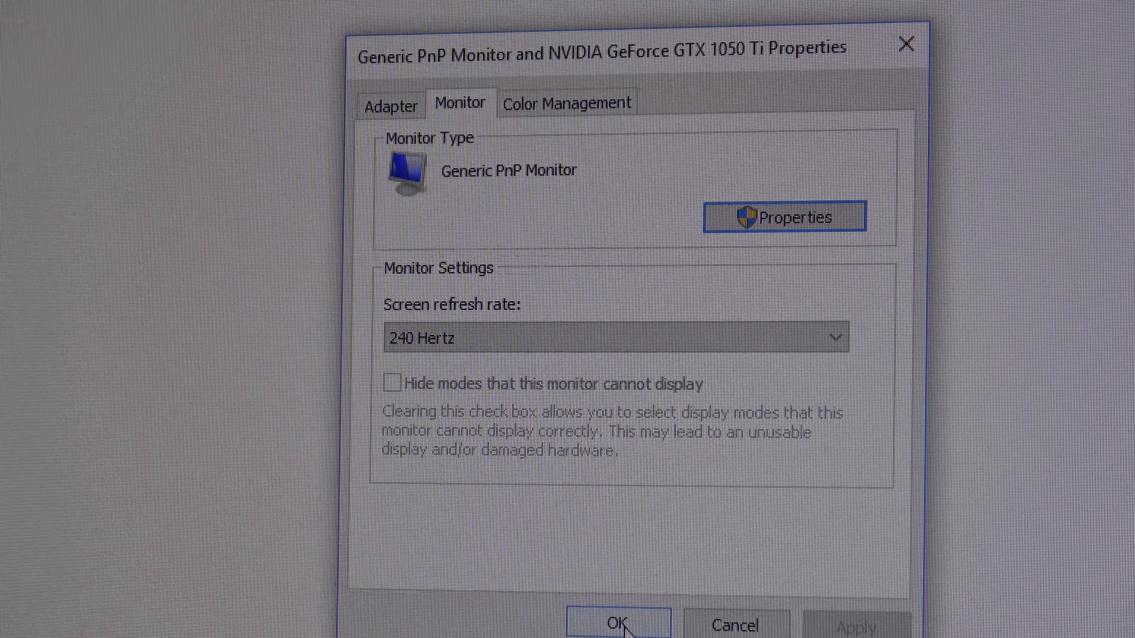
{"action": "left_click", "coordinate": [617, 621]}
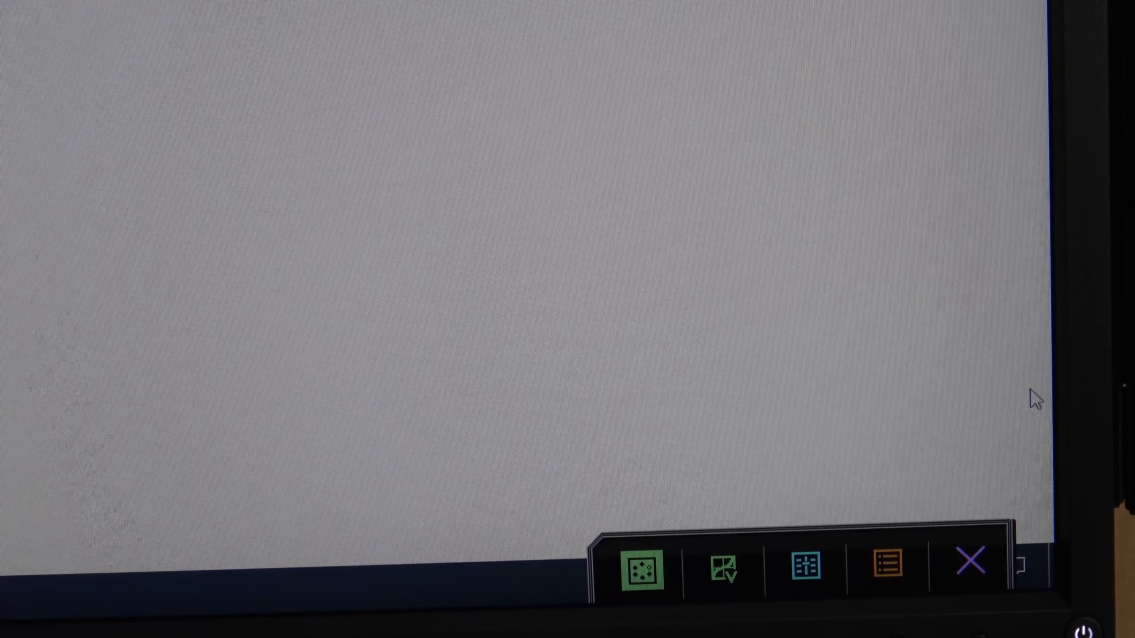
Step: Review Color Vibrance and Low Blue Light under Game Settings, then move to Picture Mode showing Gamer 1
{"action": "left_click", "coordinate": [641, 568]}
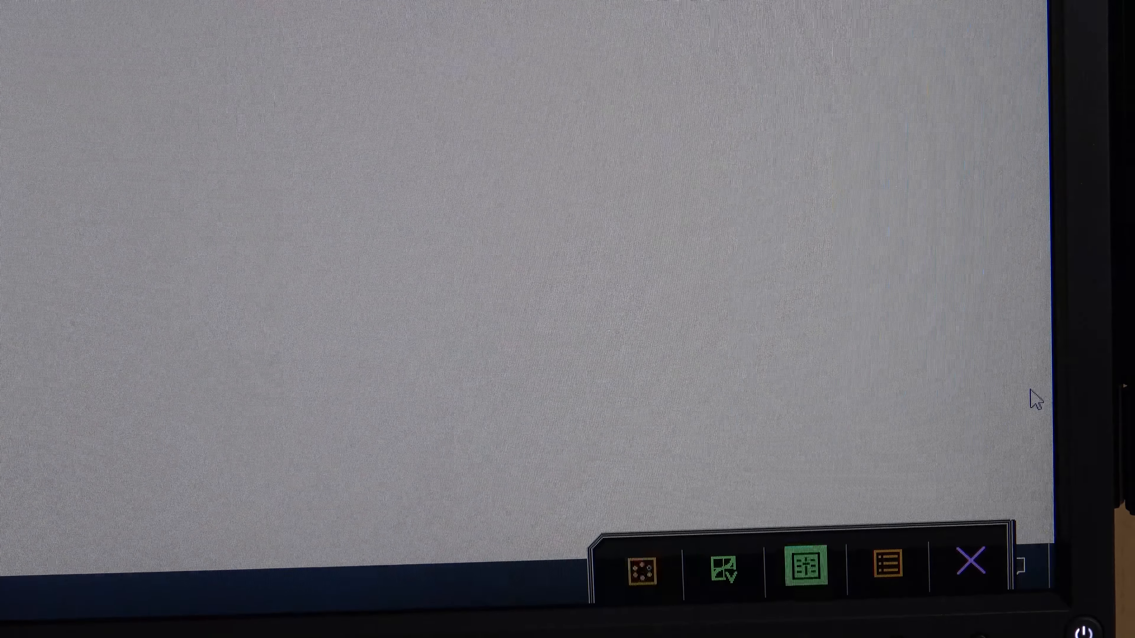
{"action": "left_click", "coordinate": [803, 564]}
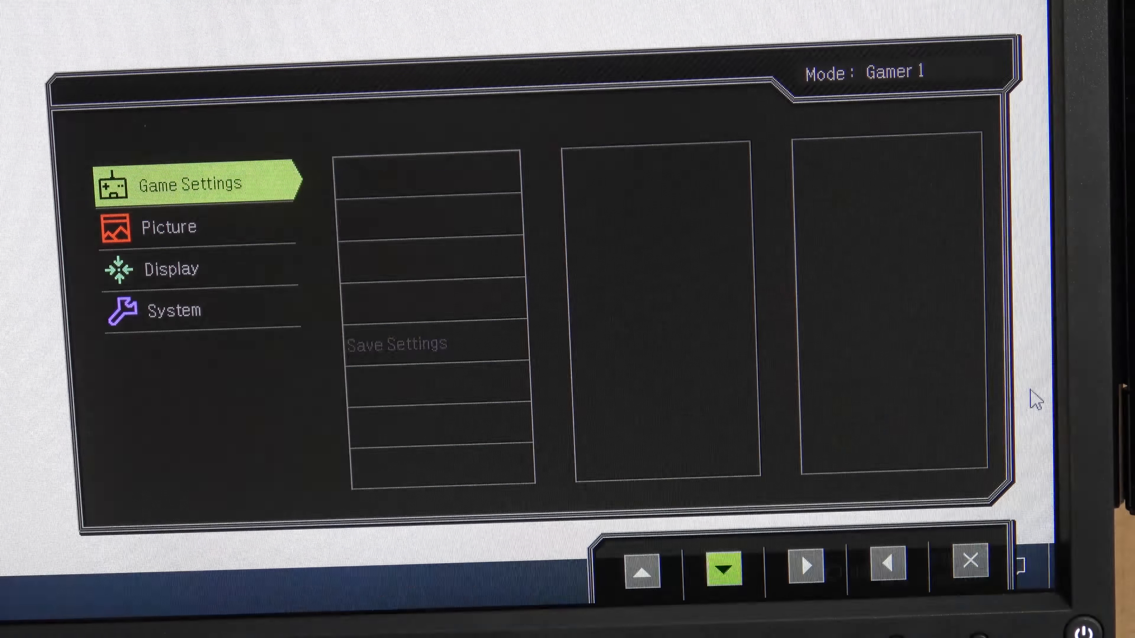
{"action": "left_click", "coordinate": [719, 568]}
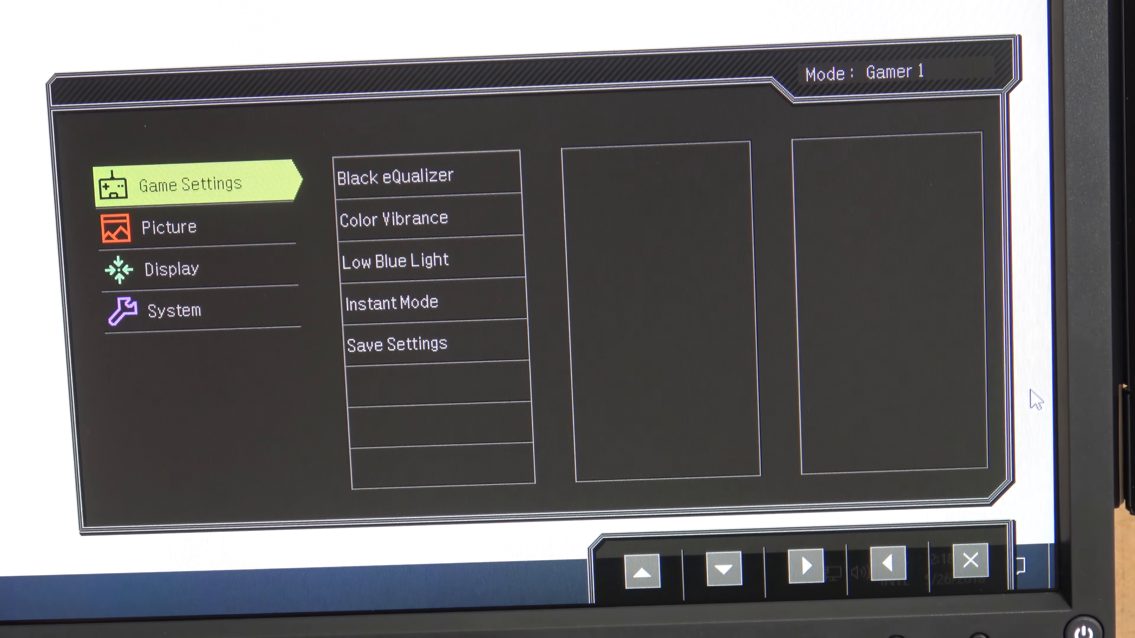
{"action": "left_click", "coordinate": [722, 569]}
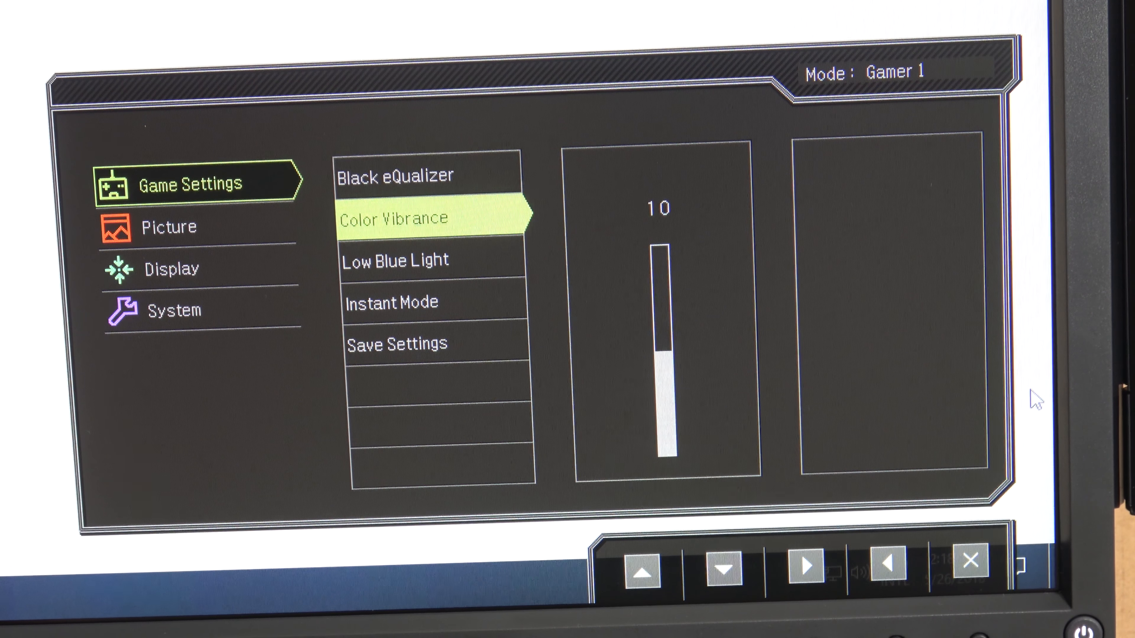
{"action": "left_click", "coordinate": [721, 567]}
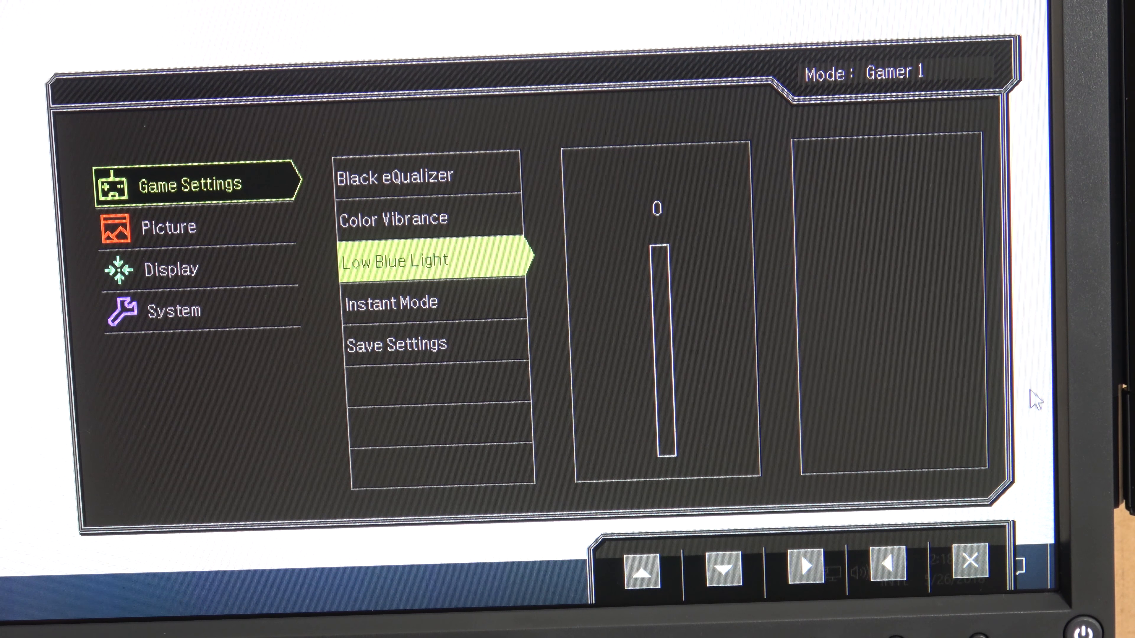
{"action": "left_click", "coordinate": [640, 571]}
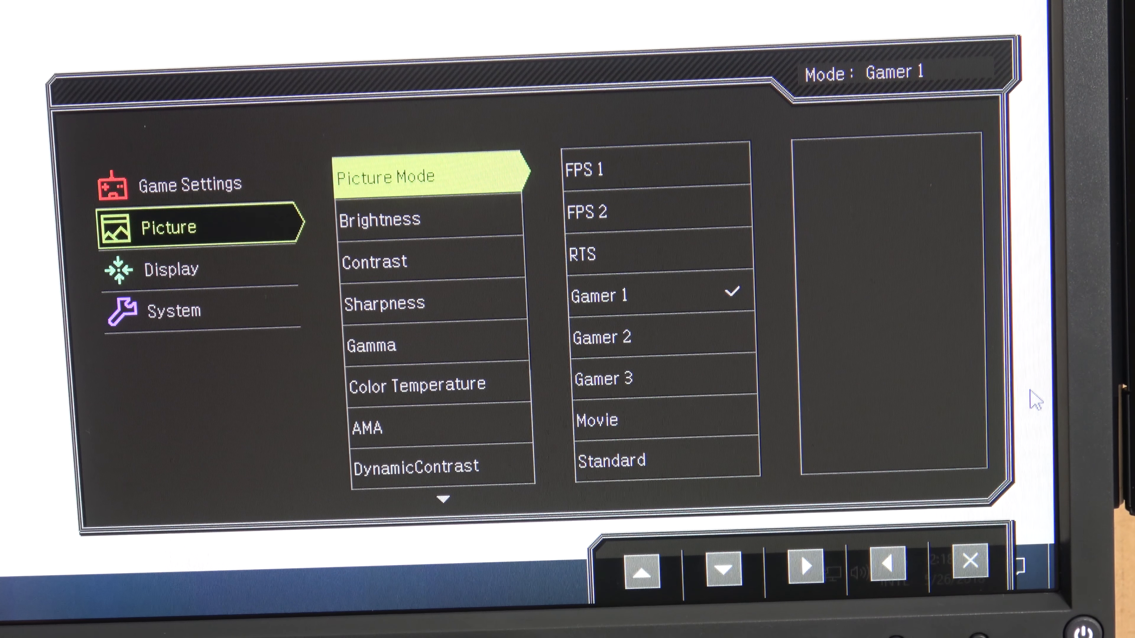
Step: Review Brightness 55, Contrast 50, Gamma 2, DynamicContrast 0 and the second Picture page
{"action": "left_click", "coordinate": [722, 571]}
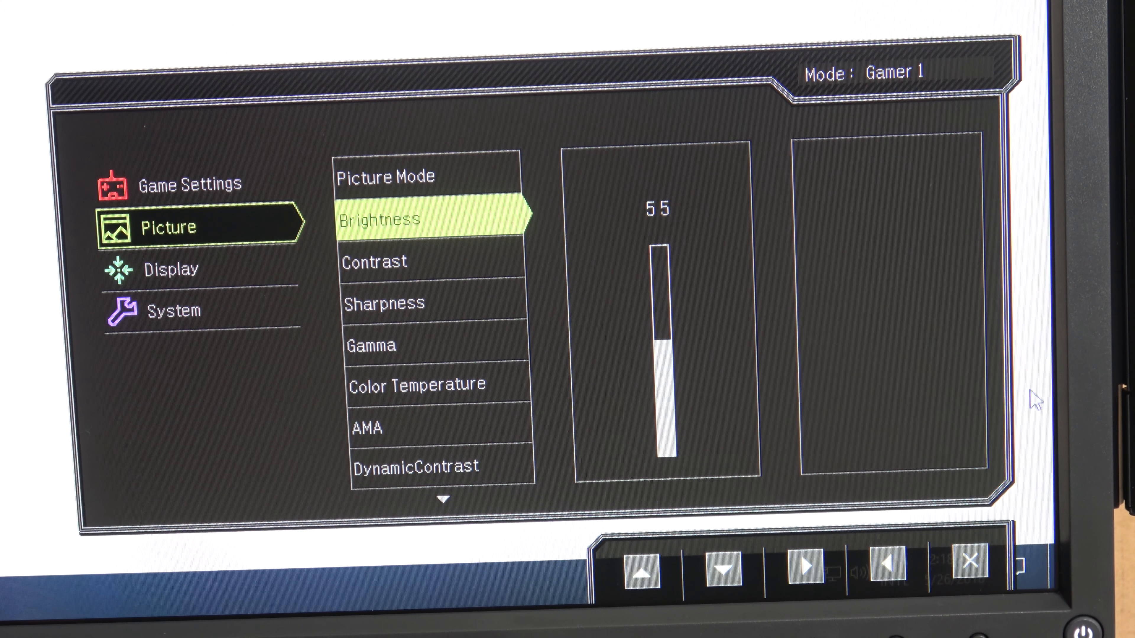
{"action": "left_click", "coordinate": [722, 570]}
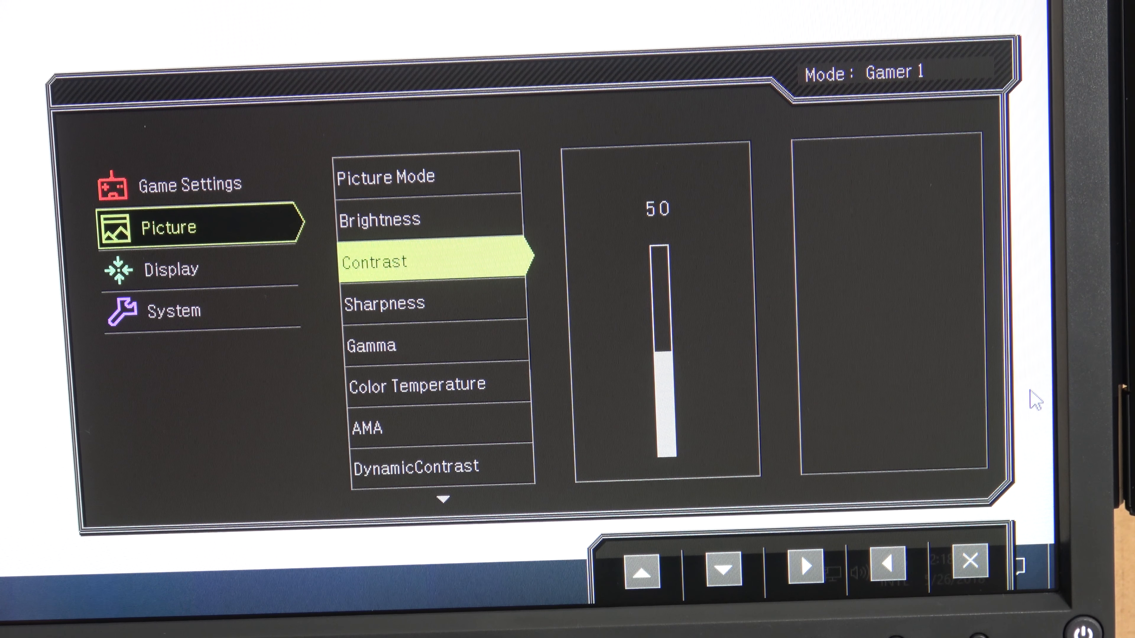
{"action": "left_click", "coordinate": [722, 570]}
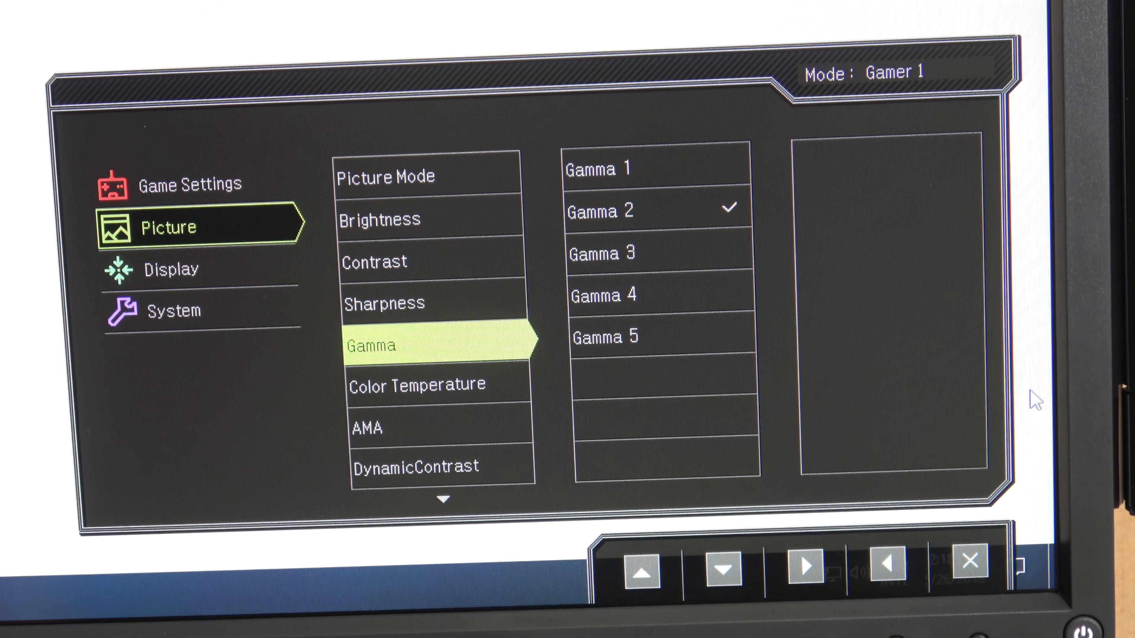
{"action": "left_click", "coordinate": [722, 568]}
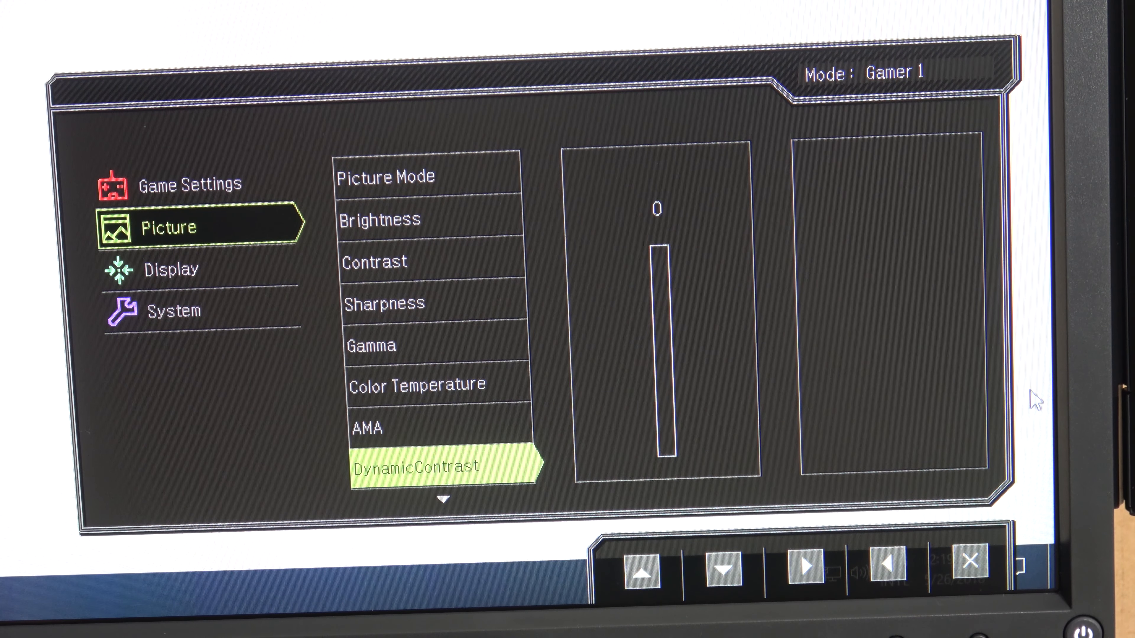
{"action": "left_click", "coordinate": [723, 571]}
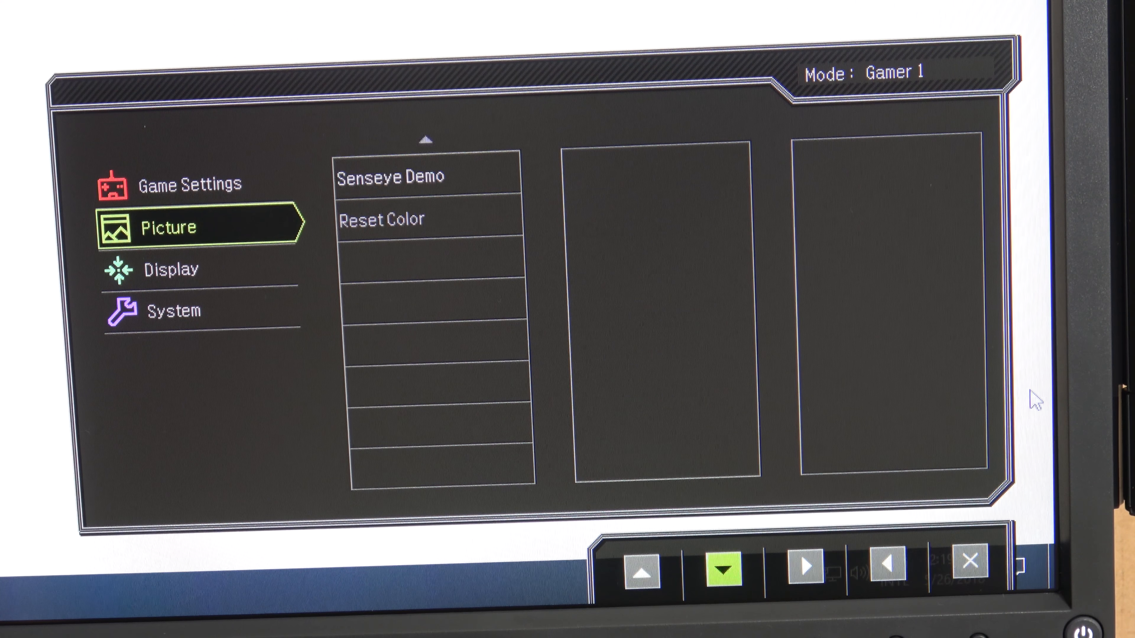
{"action": "left_click", "coordinate": [722, 571]}
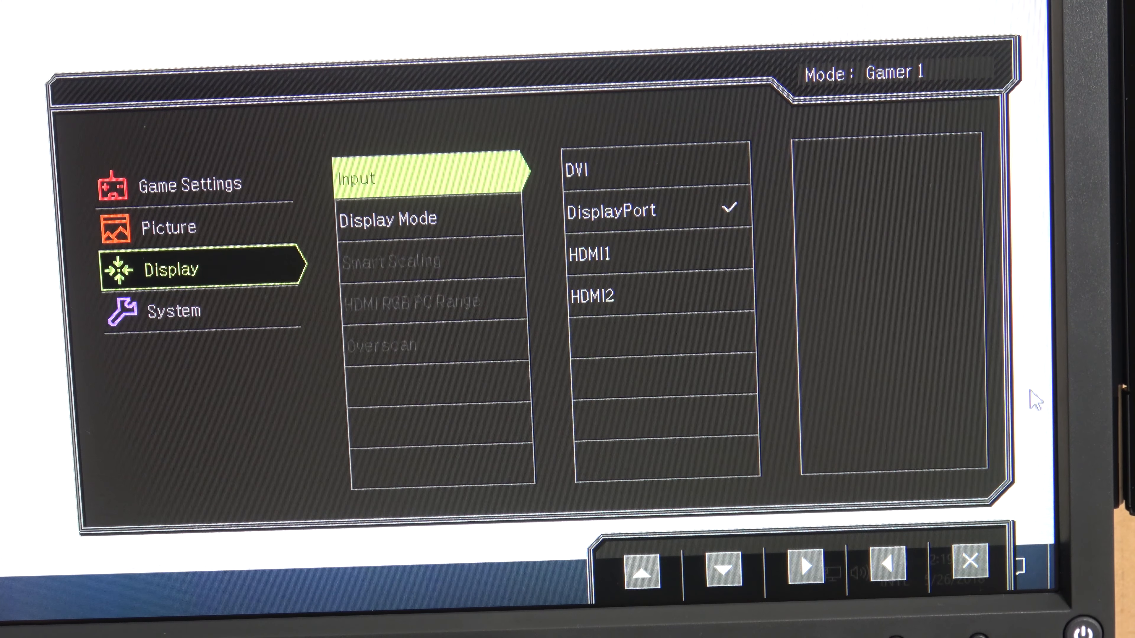
Step: Confirm DisplayPort input and view System OSD Settings: Language, Display Time, OSD Lock
{"action": "left_click", "coordinate": [889, 563]}
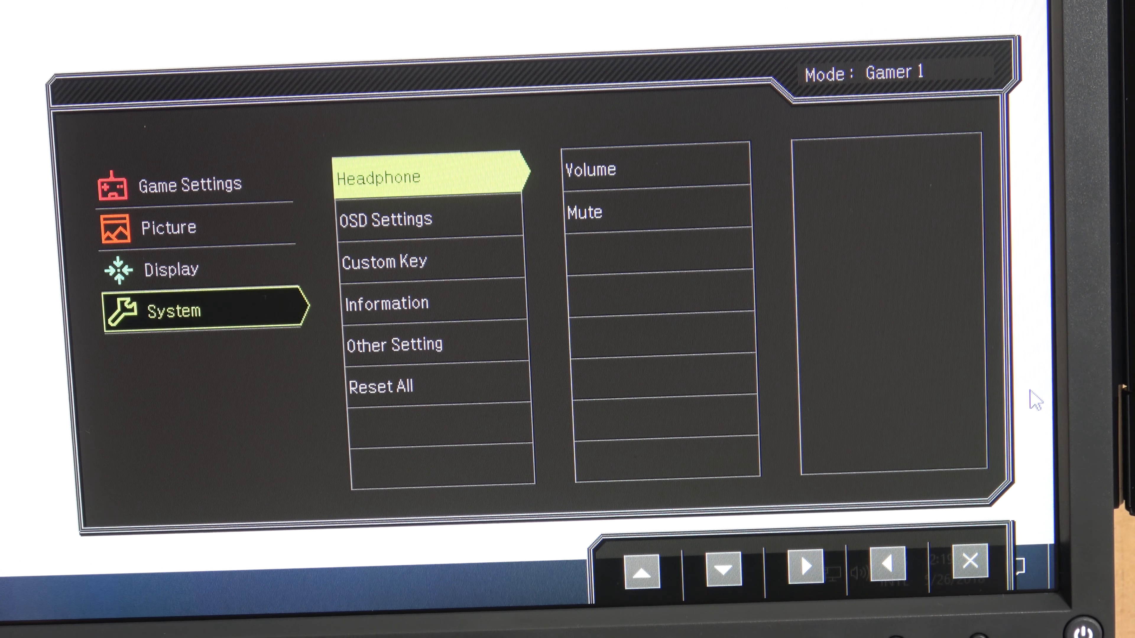
{"action": "left_click", "coordinate": [722, 568]}
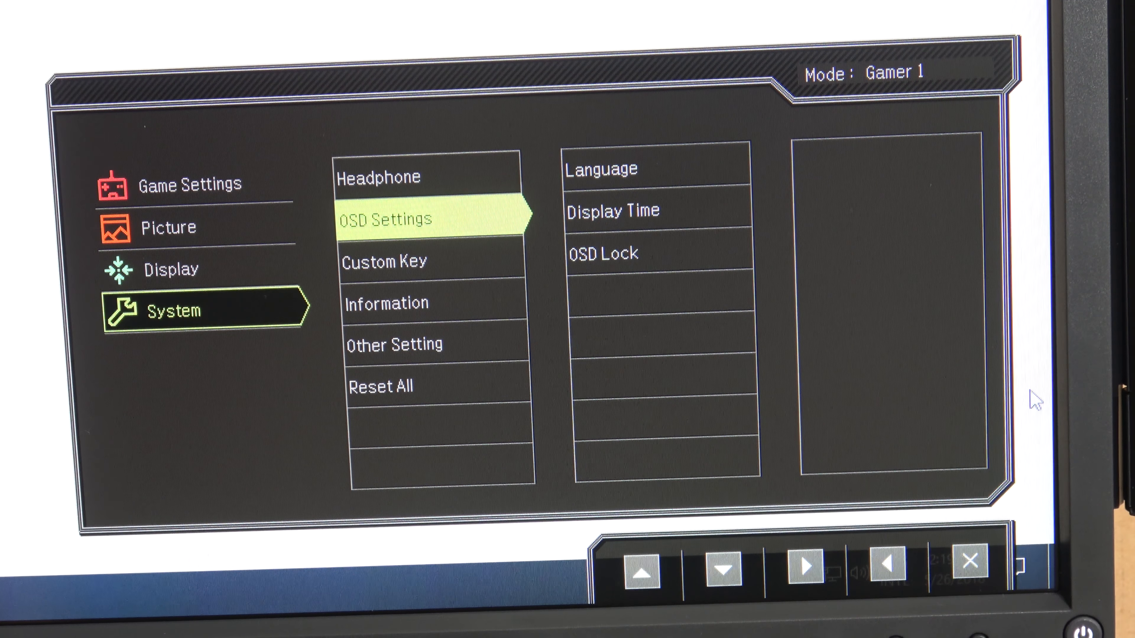